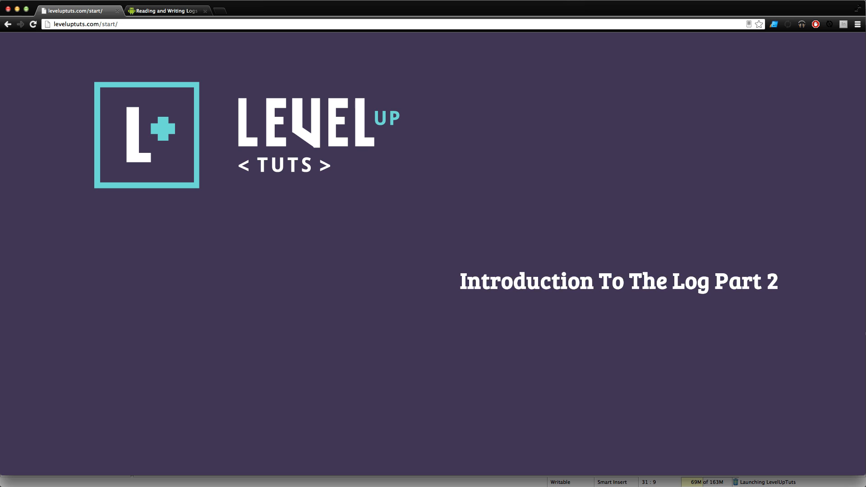
Go to the Reading and Writing Logs page and scroll to The Log class and its LogCat example
left_click(166, 10)
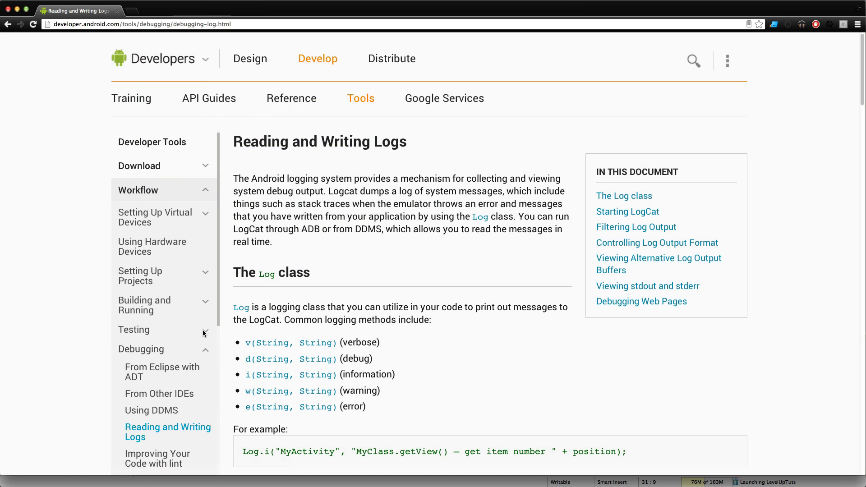
mouse_move(3, 237)
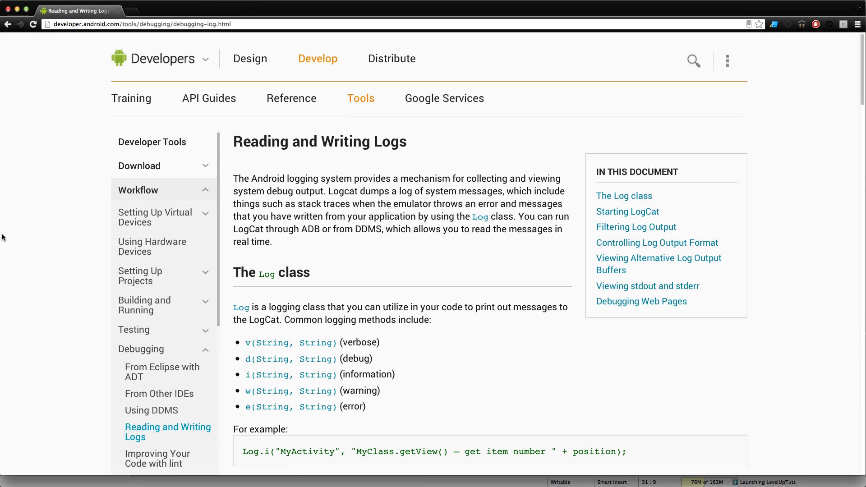
mouse_move(21, 240)
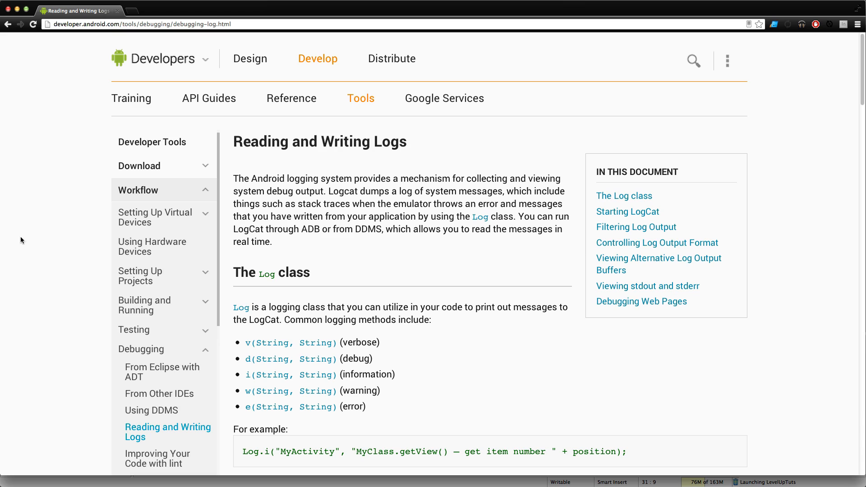
double_click(363, 141)
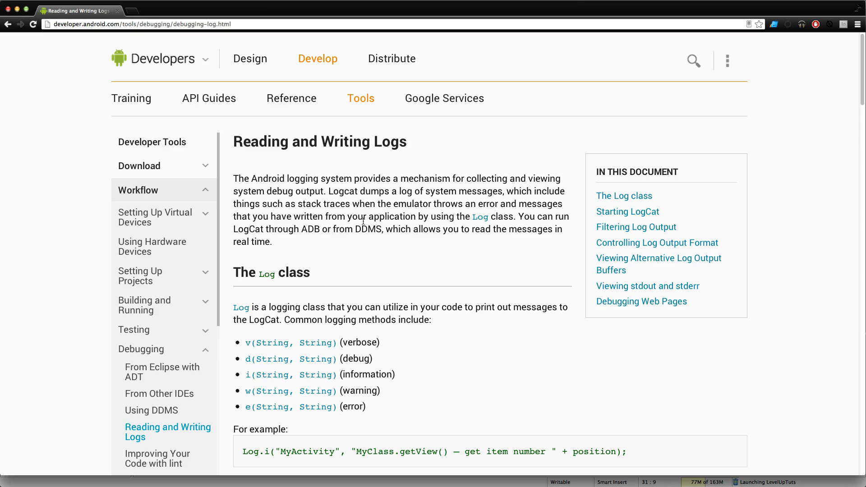
mouse_move(377, 200)
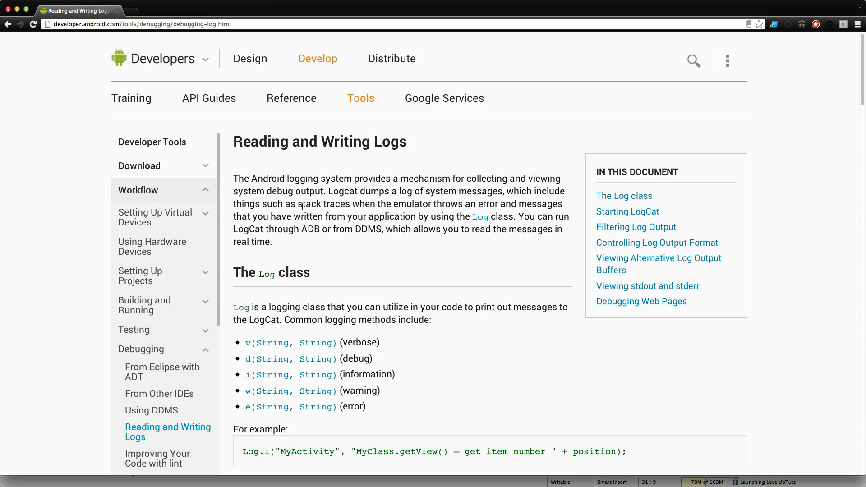
mouse_move(369, 129)
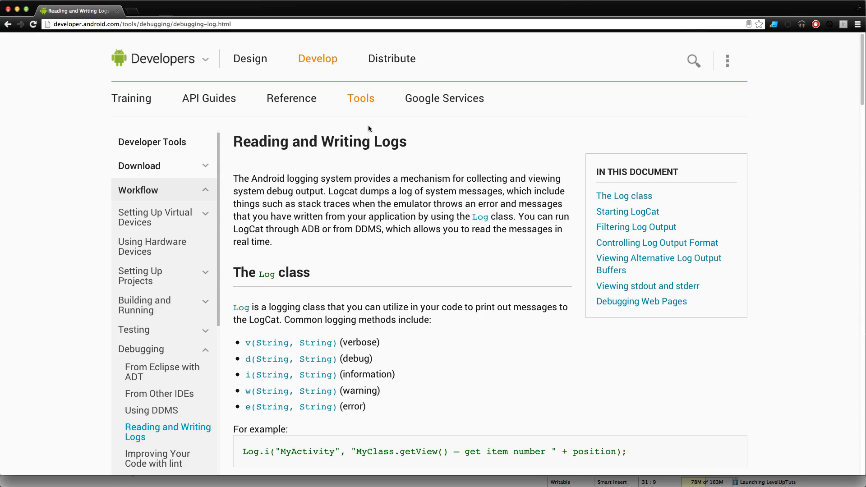
mouse_move(369, 209)
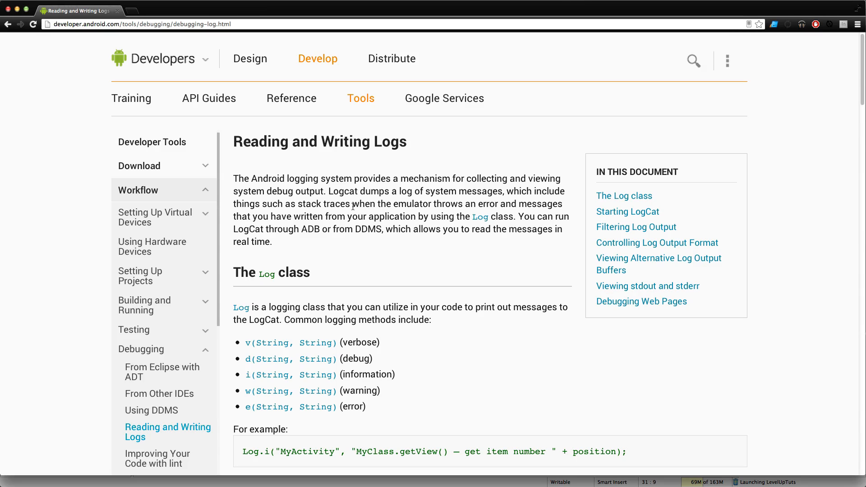
mouse_move(364, 241)
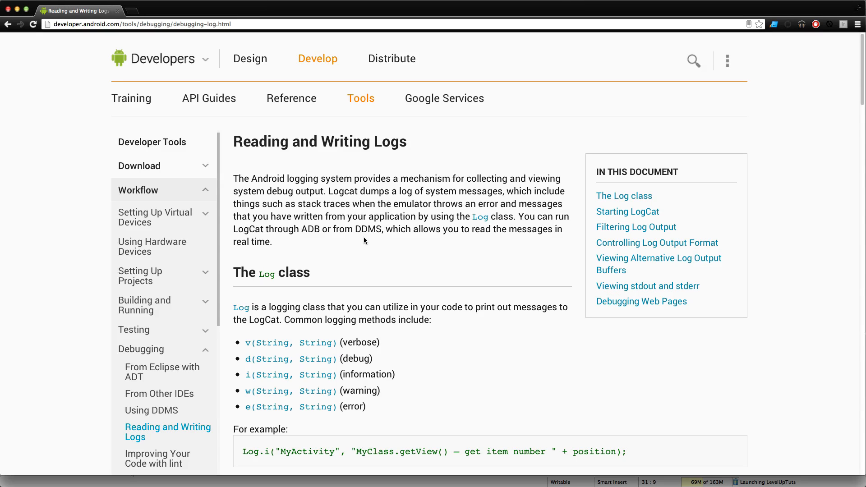
scroll("down", 3)
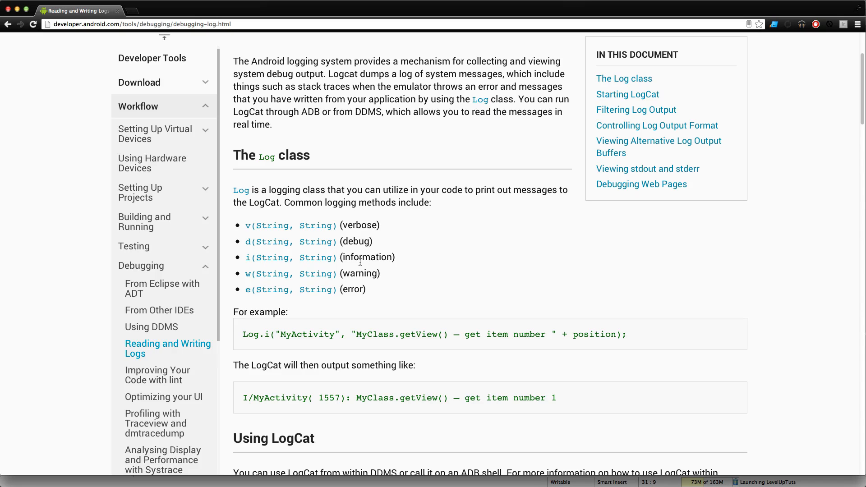
scroll("down", 3)
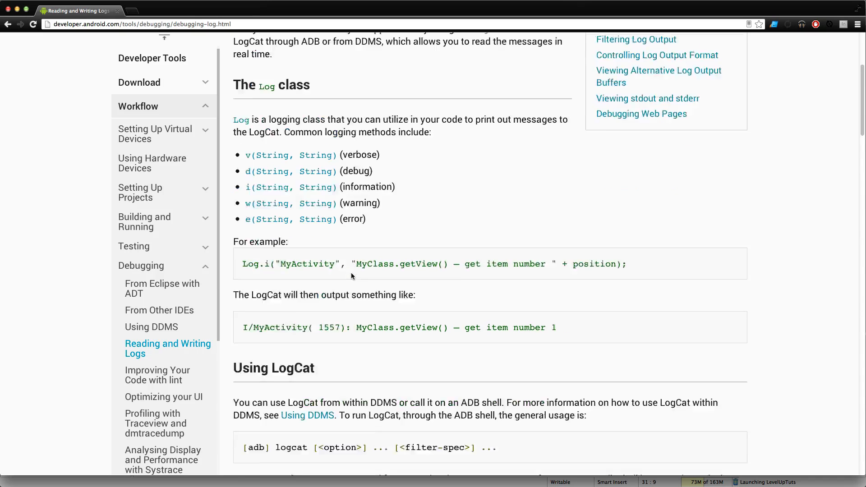
scroll("down", 3)
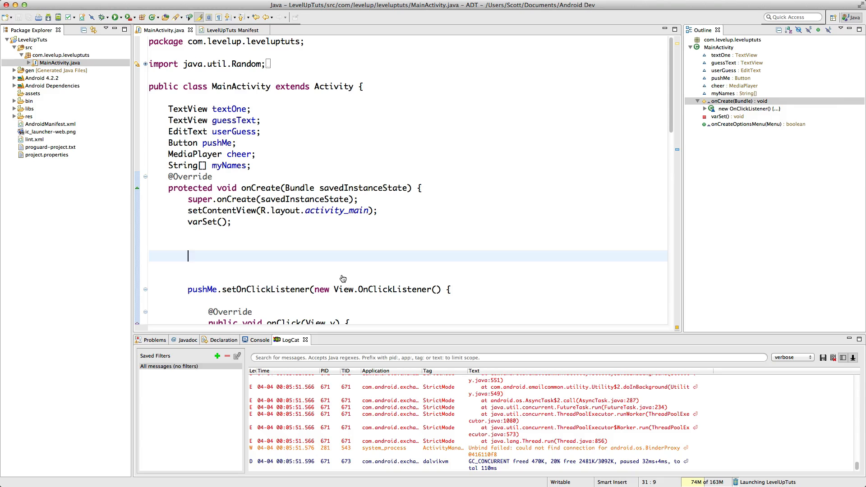
Press the app's button twice in the emulator to log MainActivity Button Clicked debug entries
left_click(113, 17)
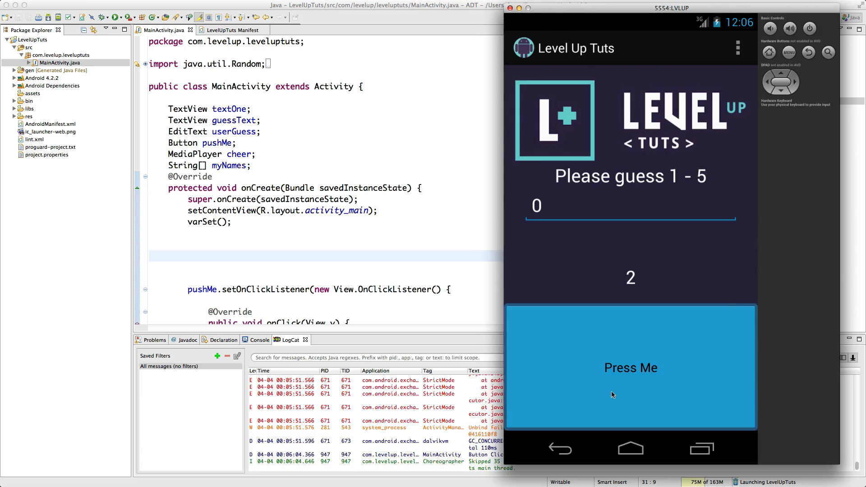
left_click(630, 368)
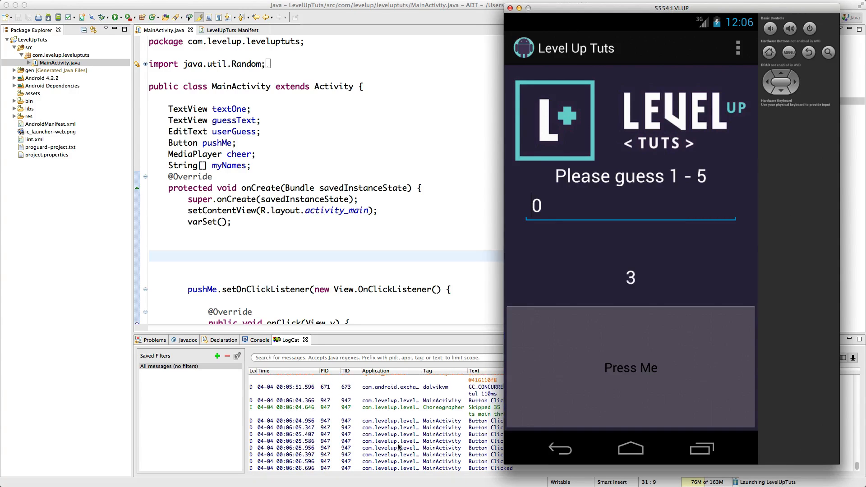
left_click(629, 368)
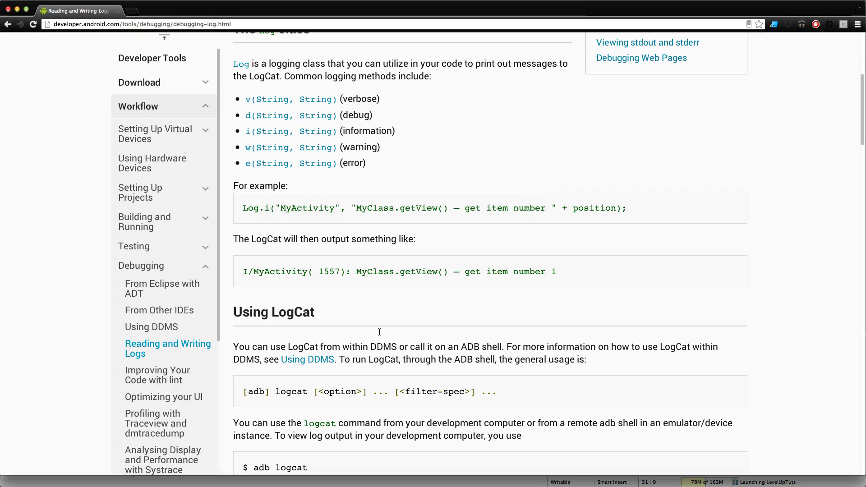
Scroll to Filtering Log Output and highlight the Verbose and Warning priority levels
scroll("down", 3)
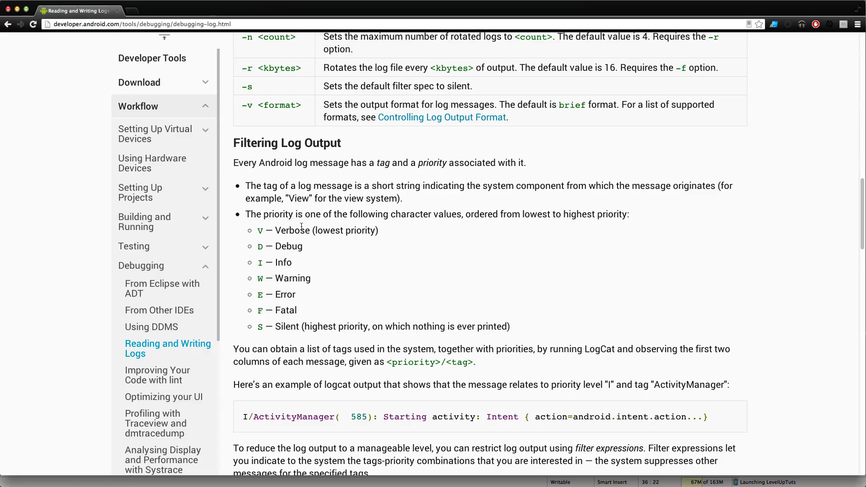
double_click(292, 230)
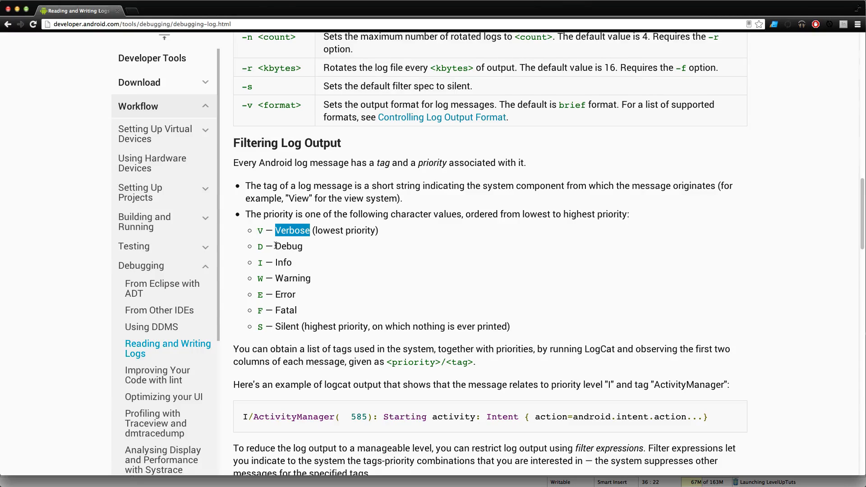
double_click(284, 262)
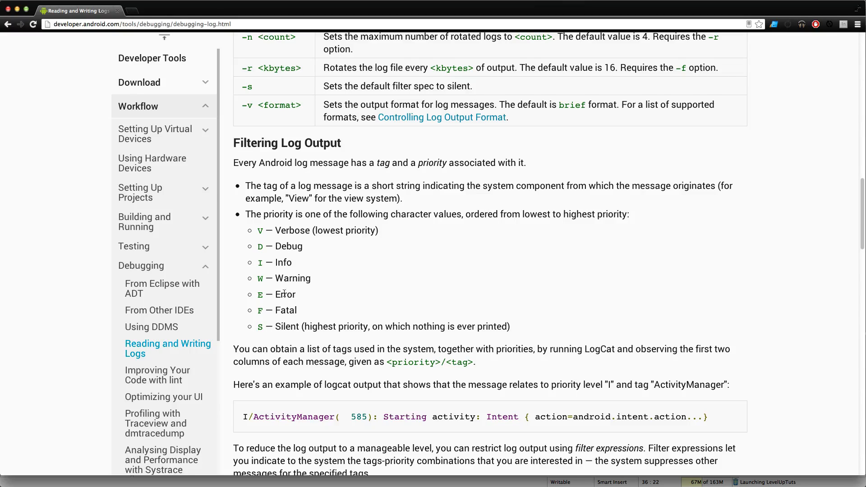
double_click(286, 310)
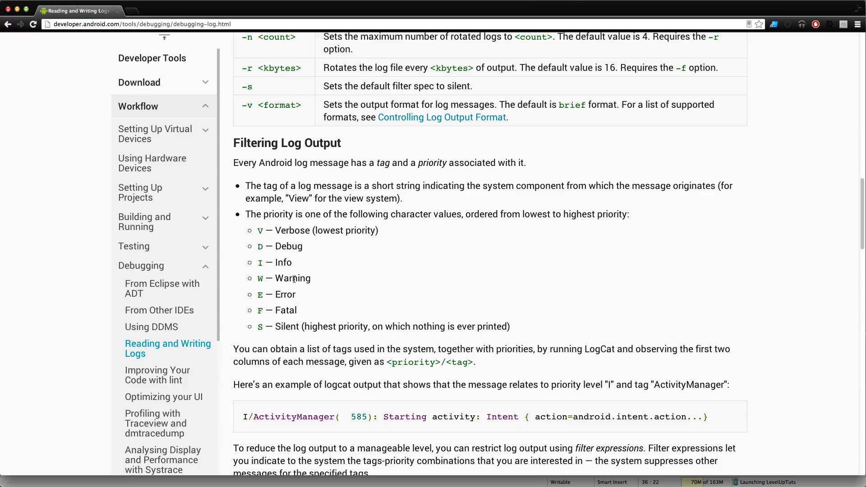
double_click(292, 278)
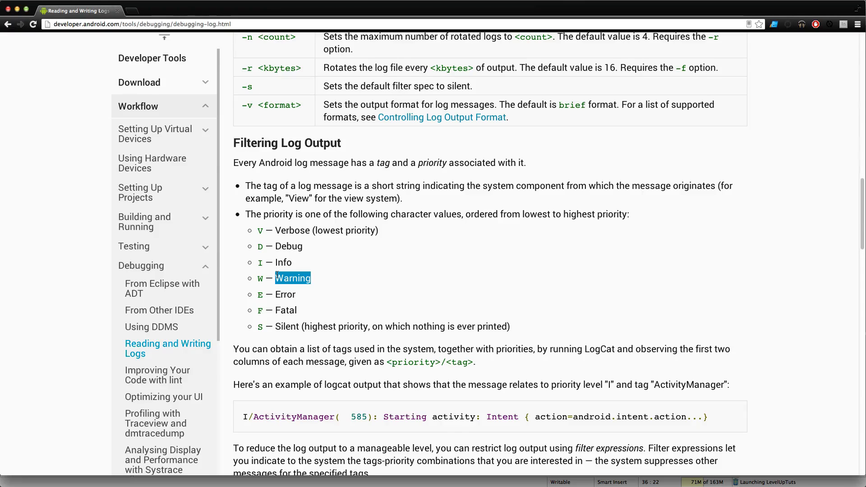
scroll("down", 3)
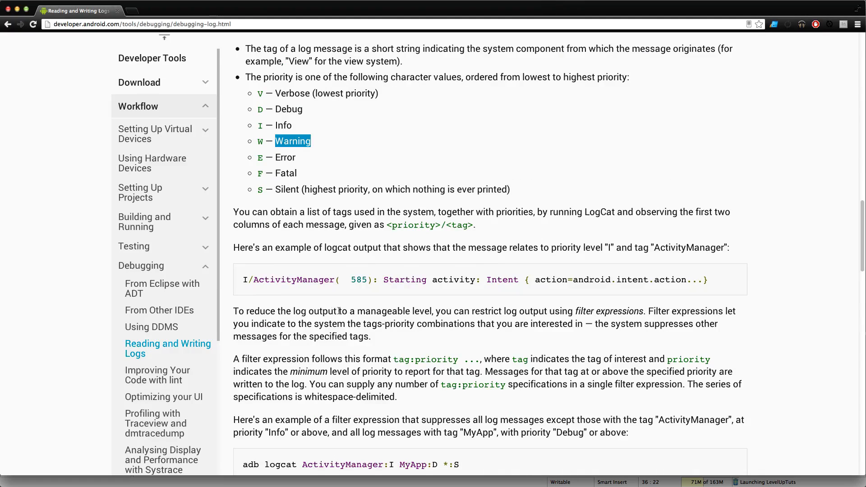
scroll("down", 3)
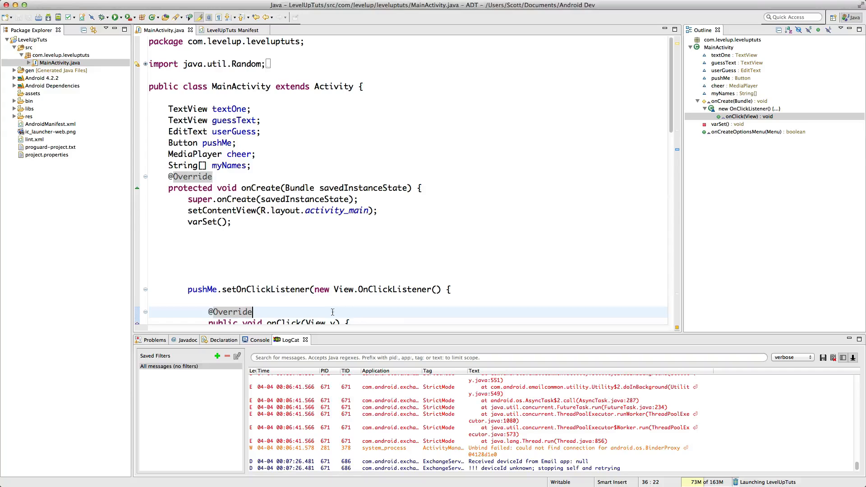
Change the onClick Button Clicked log call from Log.d to Log.e
scroll("down", 3)
type("Log.e(\"MainActivity\", \"Button Clicked\");")
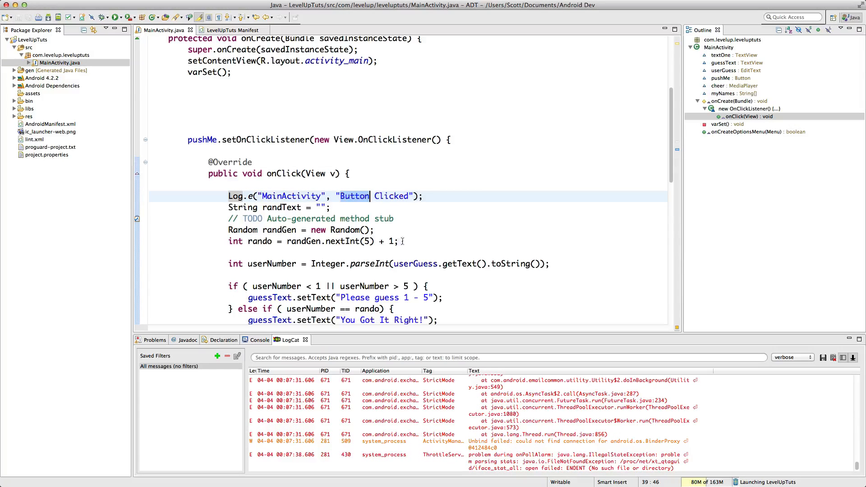
left_click(374, 230)
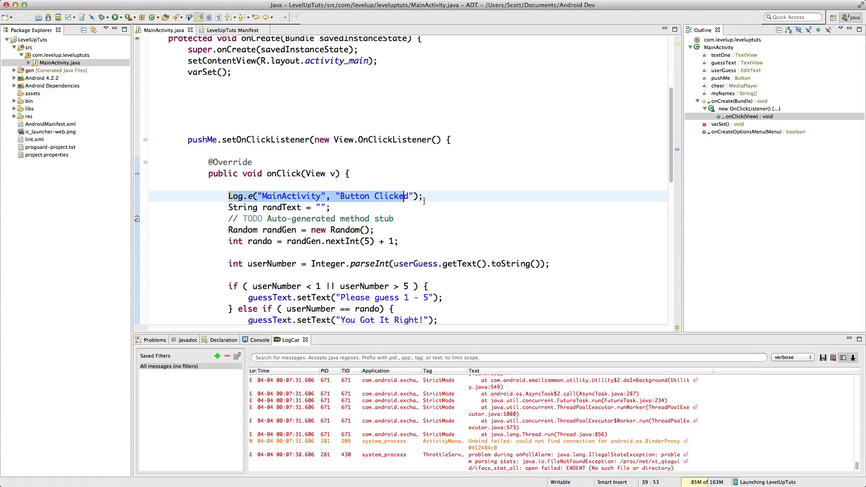
left_click(121, 17)
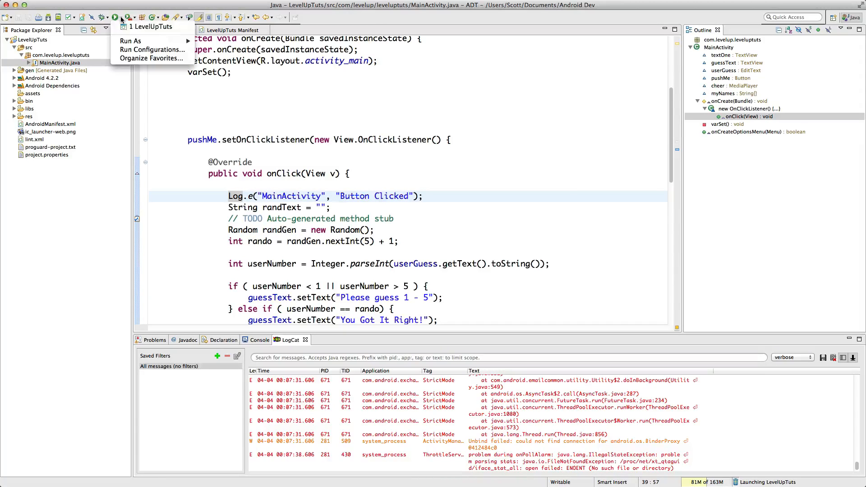
Relaunch LevelUpTuts, press its button, and filter LogCat to error level
left_click(153, 27)
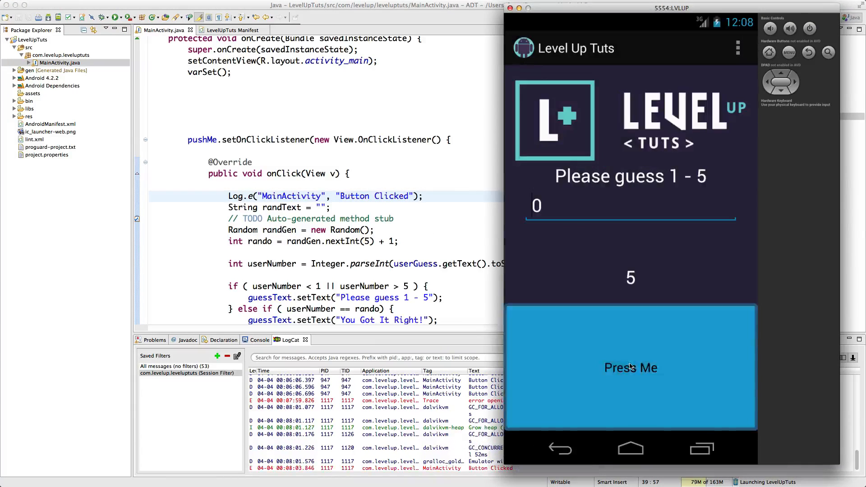
left_click(631, 367)
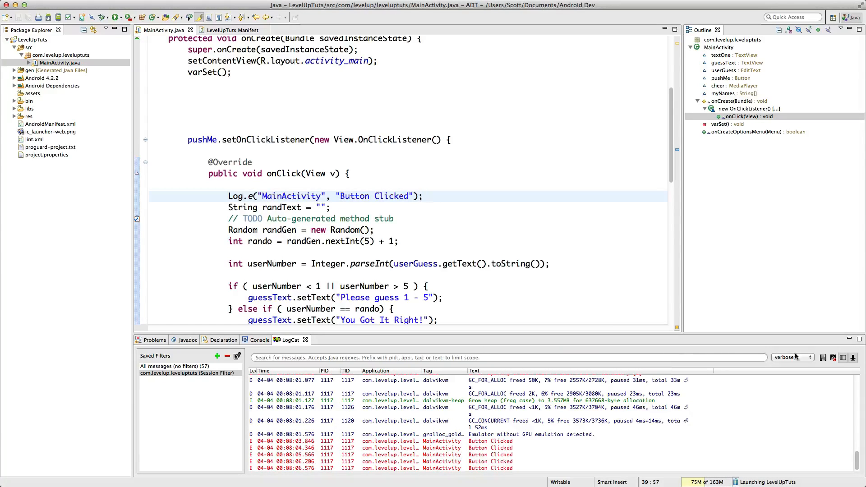
left_click(792, 357)
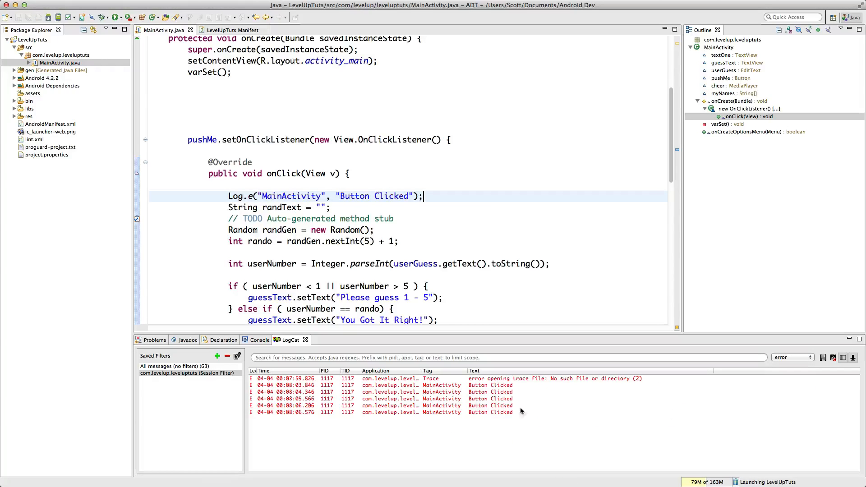
mouse_move(480, 395)
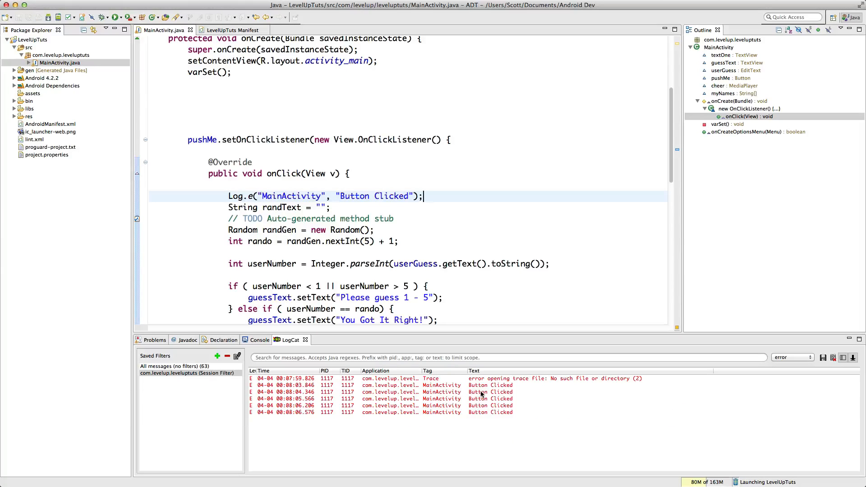
mouse_move(417, 376)
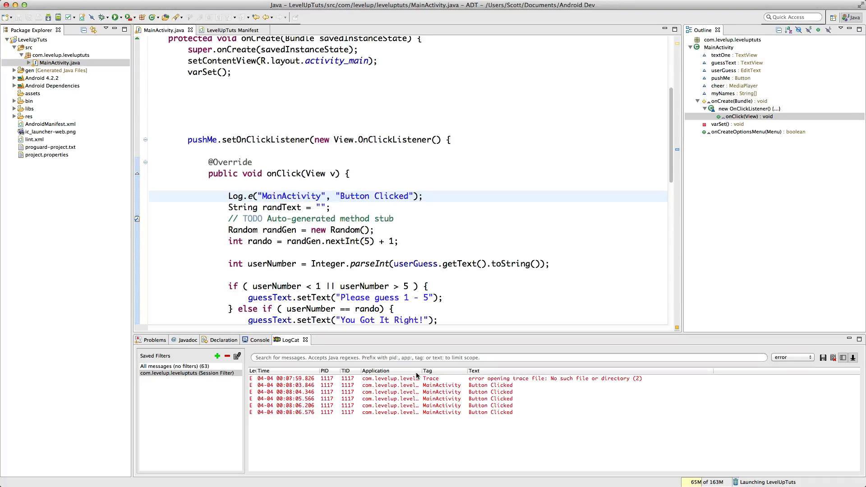
mouse_move(307, 329)
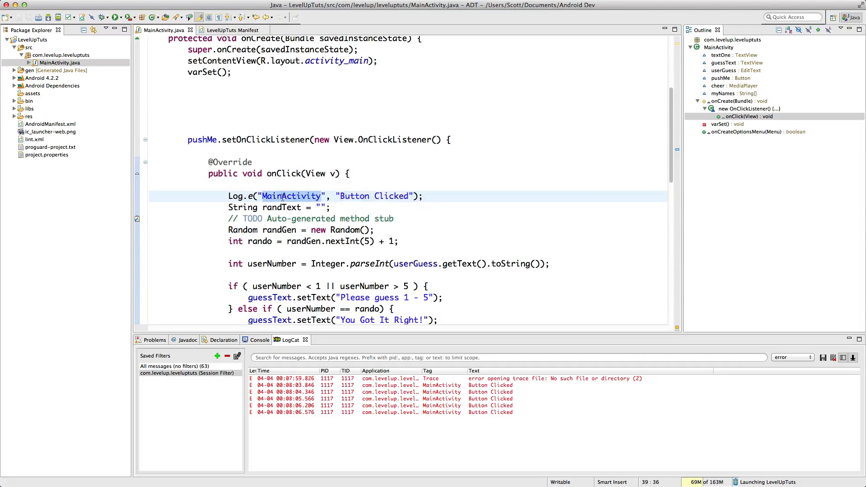
scroll("up", 3)
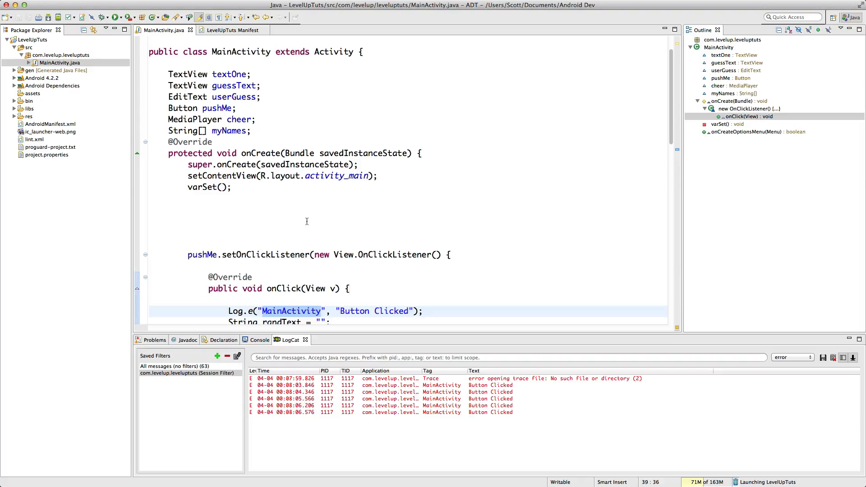
left_click(229, 300)
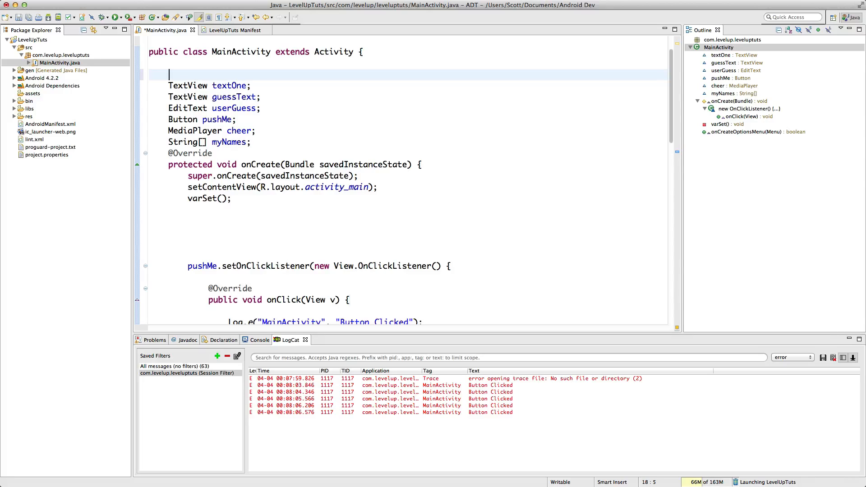
Type 'public static final String' above the TextView fields, trying and dismissing Log. suggestions
type("public")
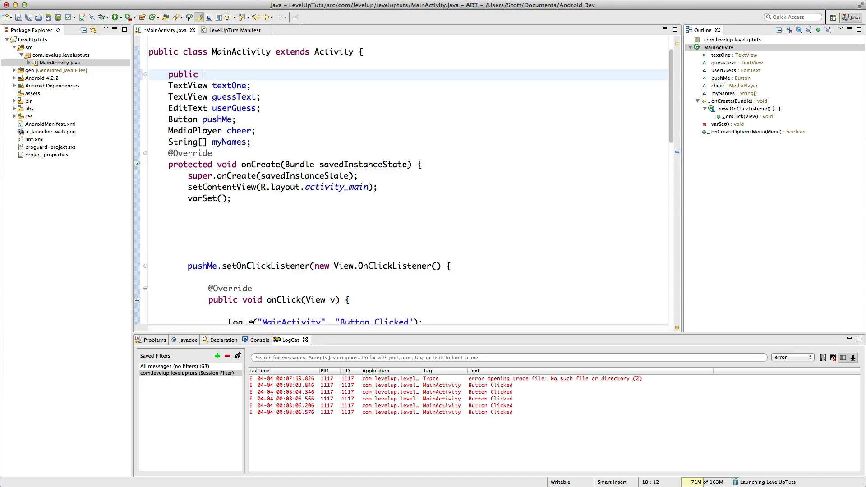
type("st")
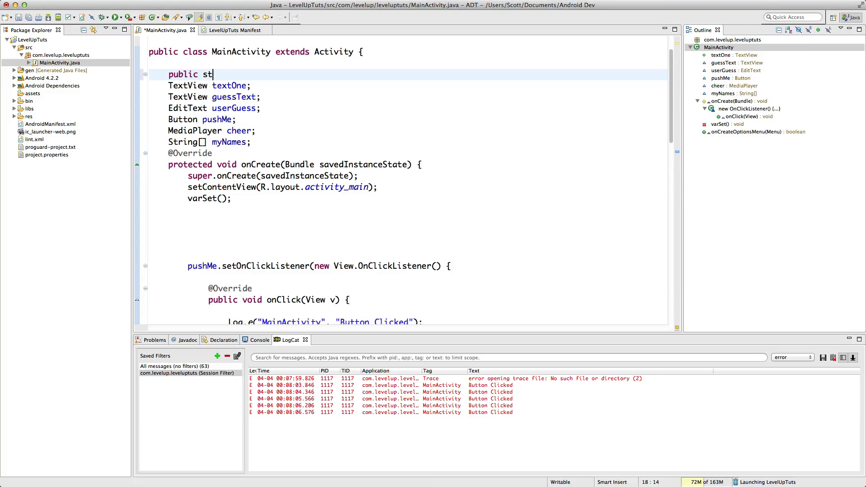
type("atic")
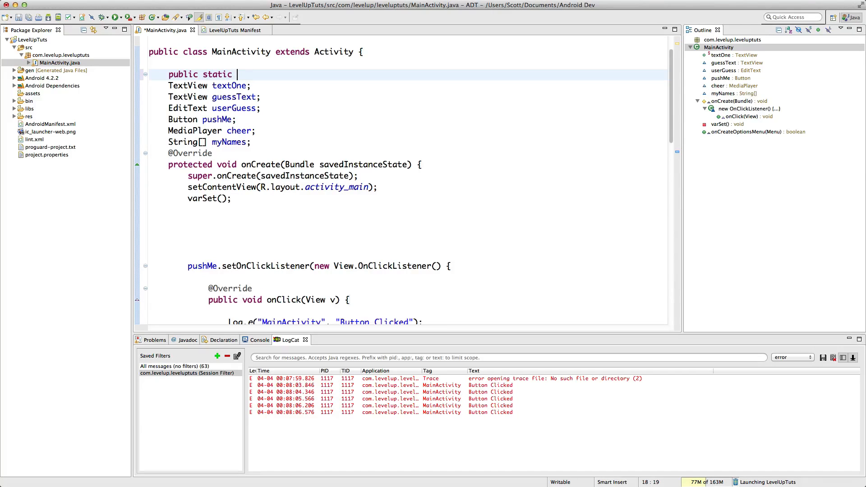
type("final")
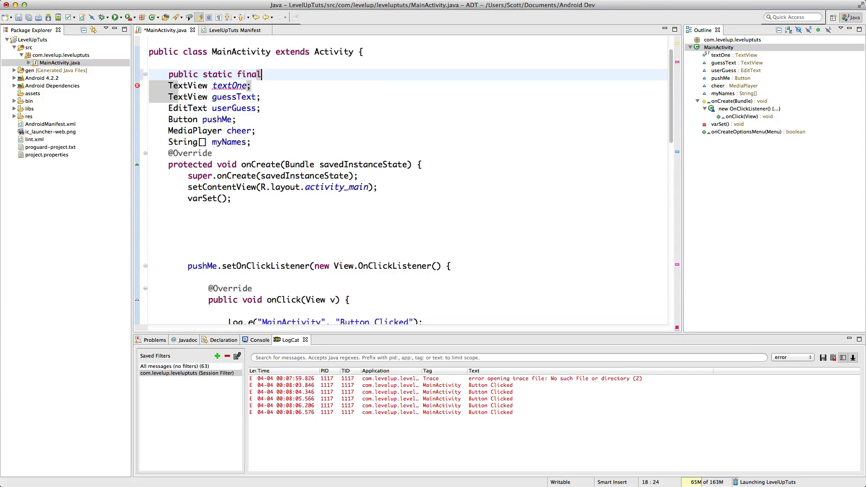
type("String")
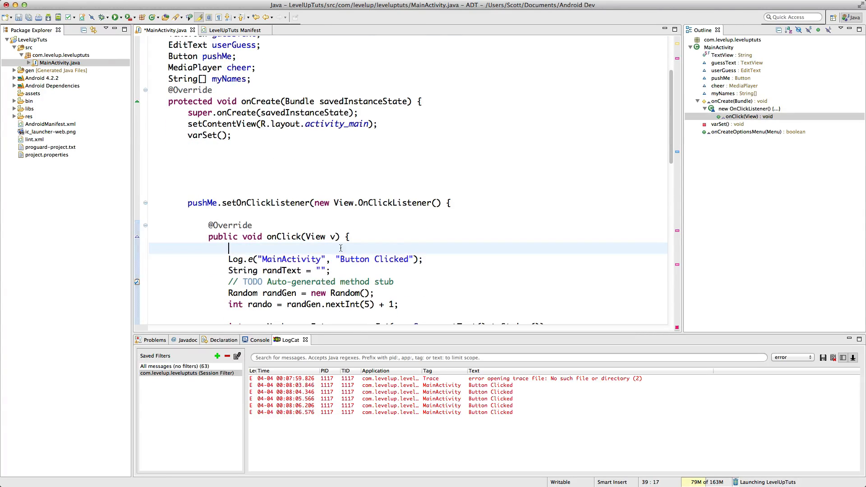
type("Log.d")
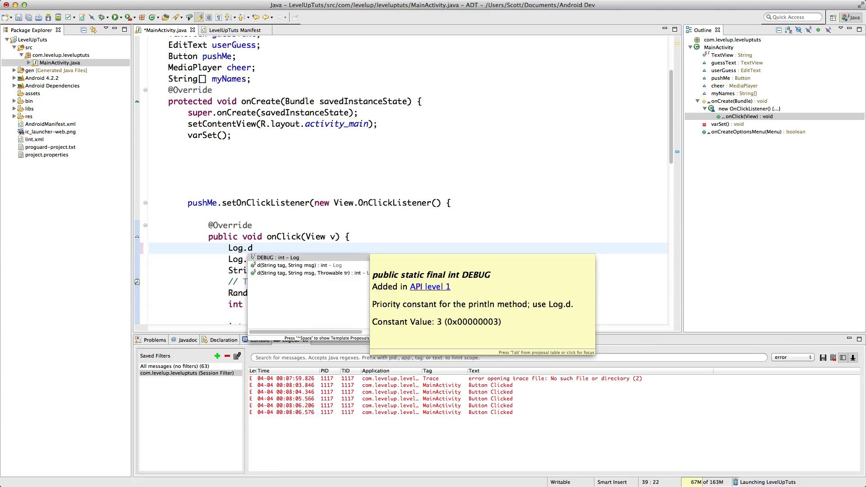
key("BackSpace")
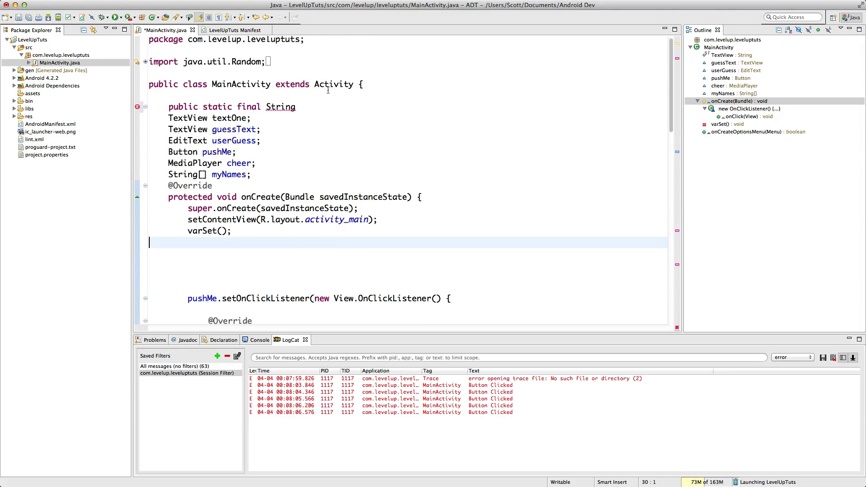
Finish the line as TAG = MainActivity.class.getName(); via autocomplete, and save
type("TAG = M")
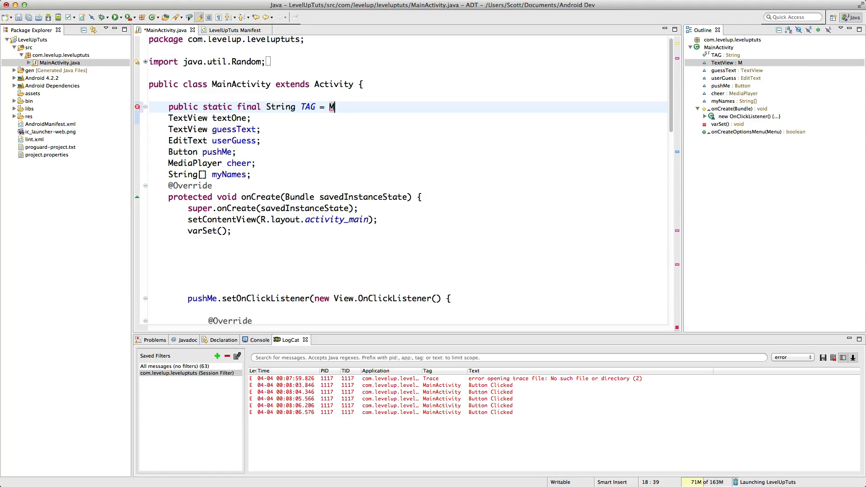
type("an")
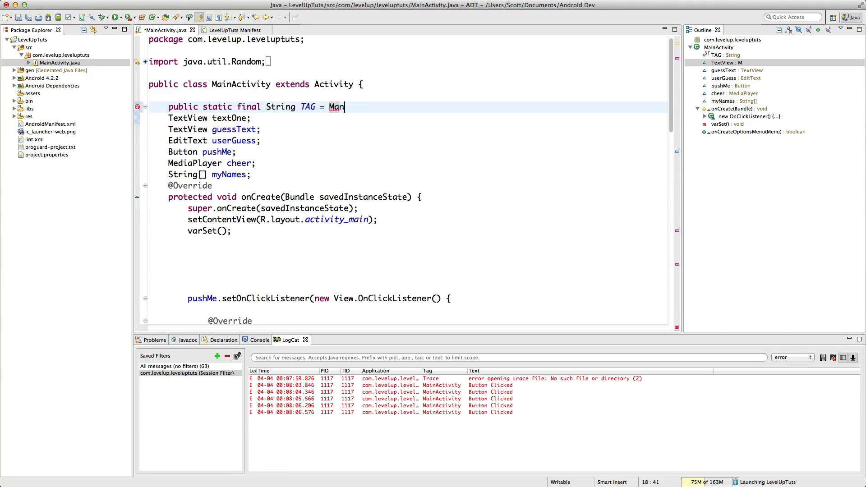
type("inActivity.")
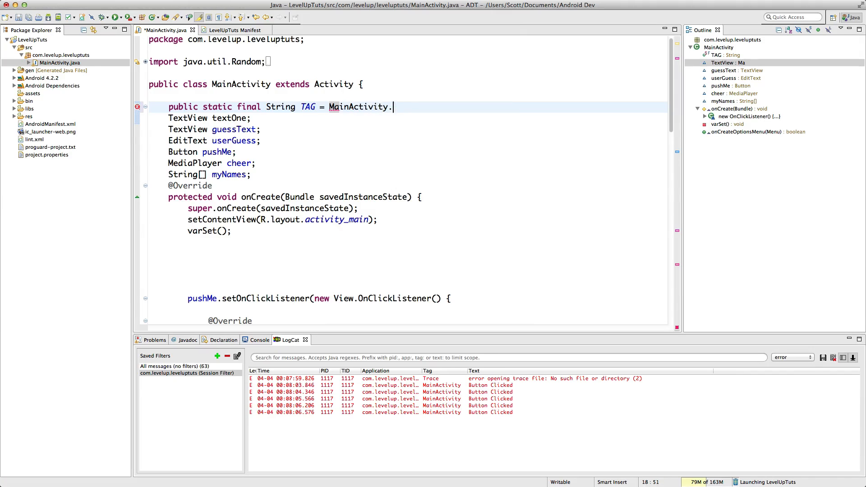
type("class.")
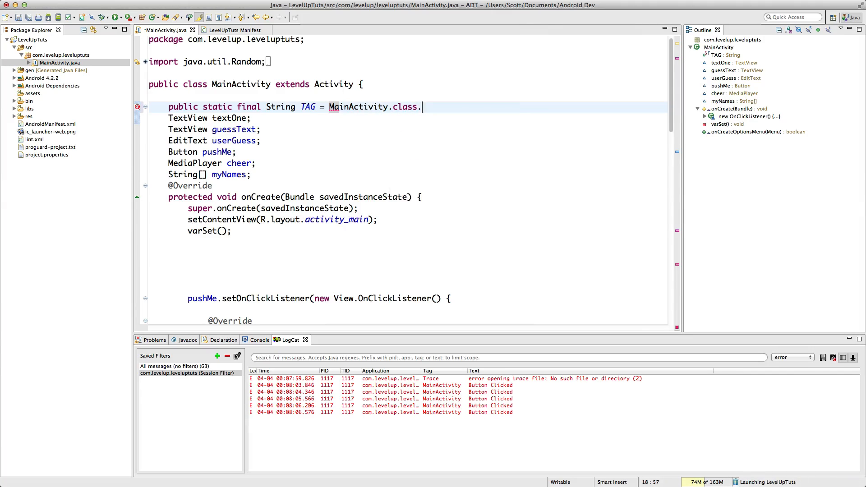
type("getName();")
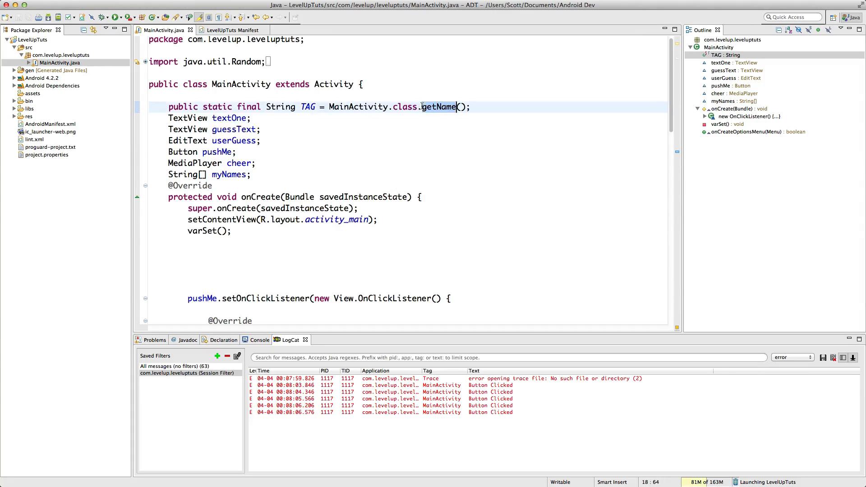
left_click(430, 153)
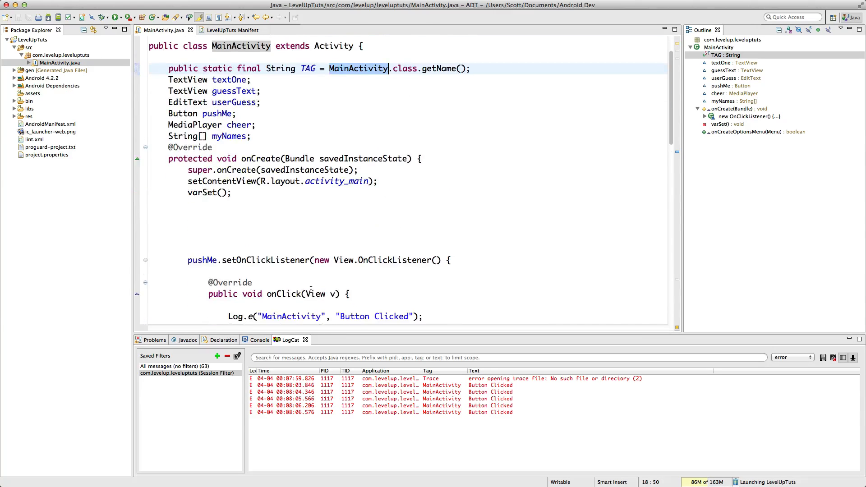
Change the log call to Log.w(TAG, "Button Clicked") and run the app
scroll("down", 3)
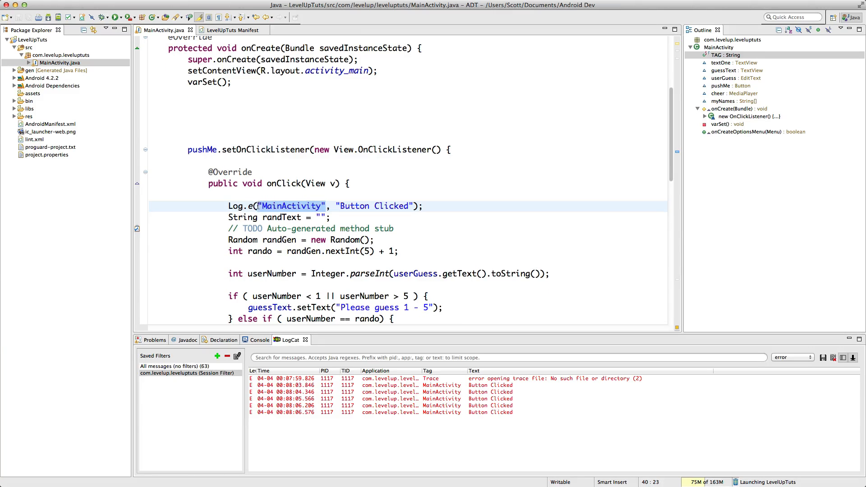
type("TAG")
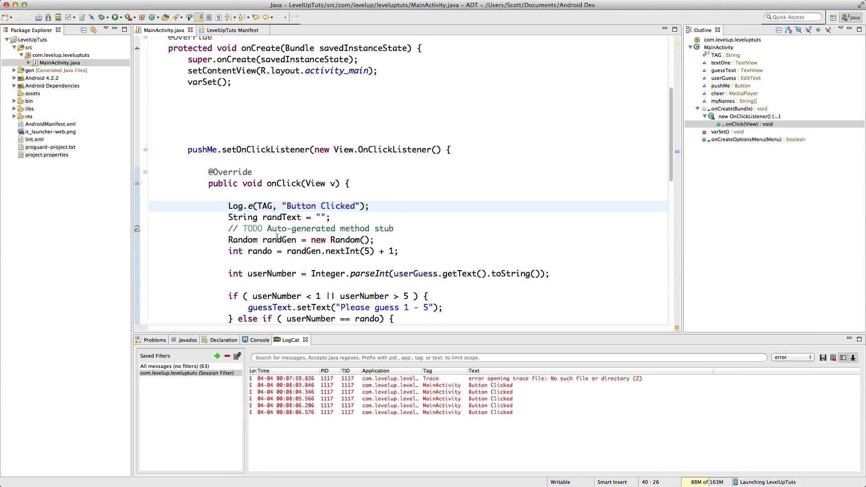
double_click(264, 207)
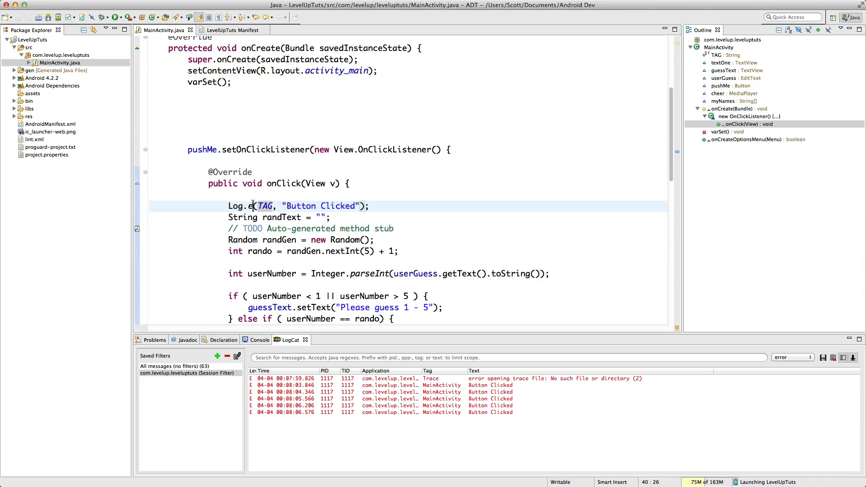
type("w")
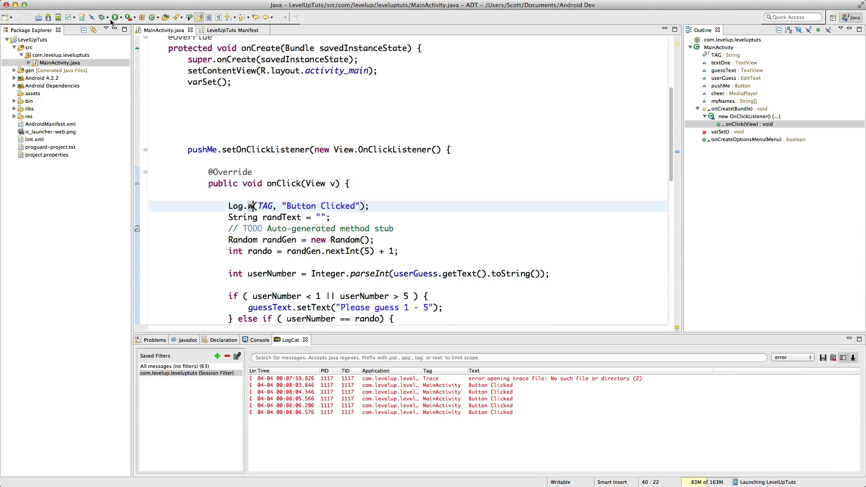
left_click(123, 18)
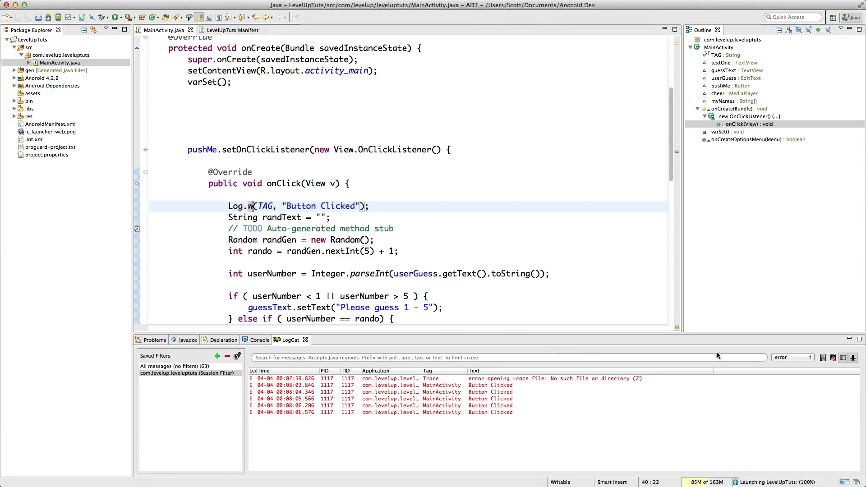
Set the LogCat level filter to verbose to show the orange Button Clicked warnings
left_click(792, 357)
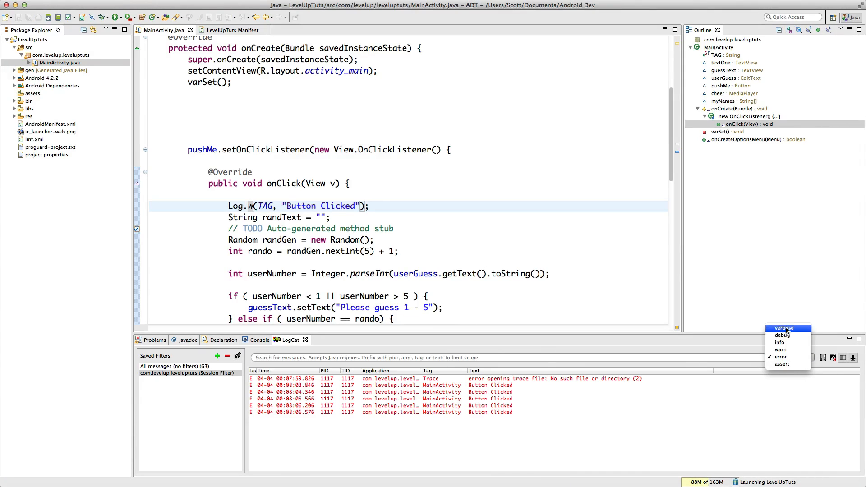
left_click(783, 327)
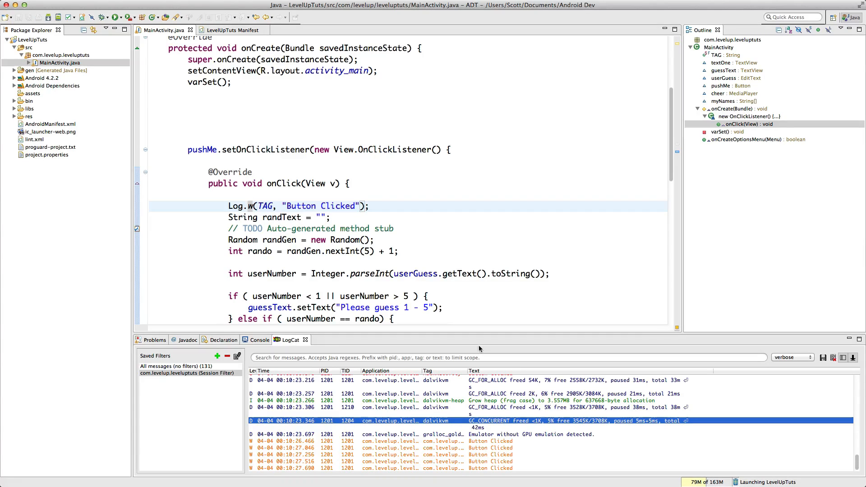
mouse_move(473, 369)
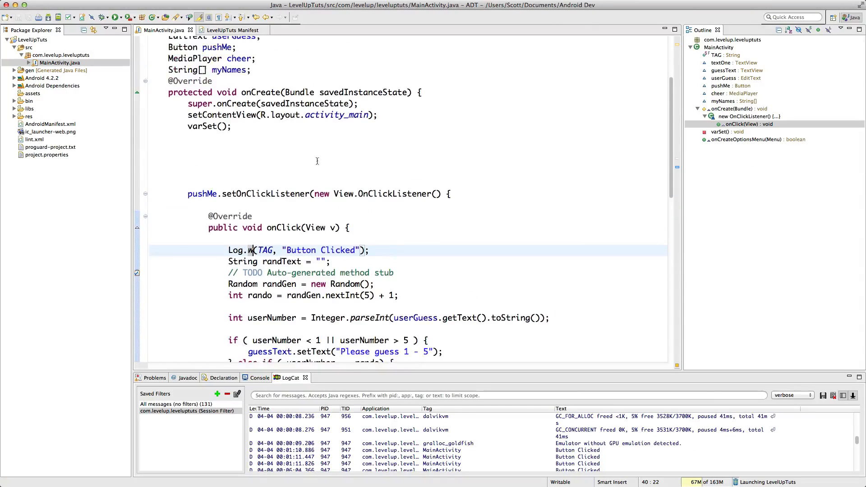
scroll("down", 3)
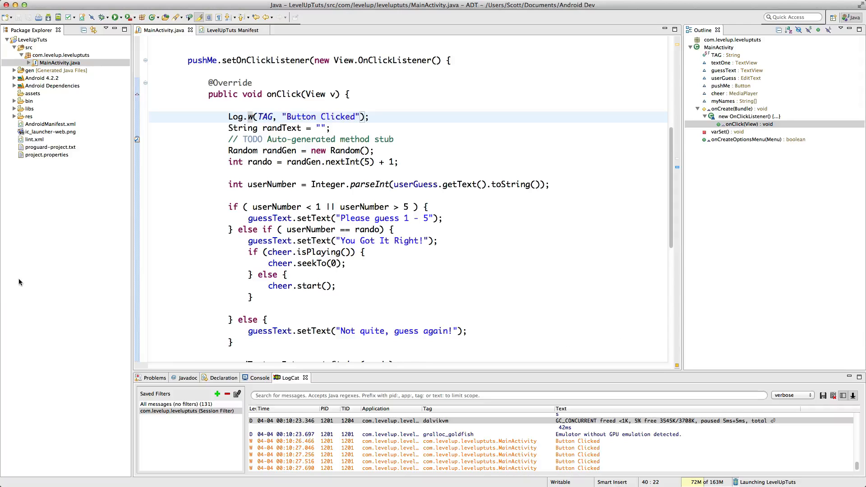
left_click(232, 117)
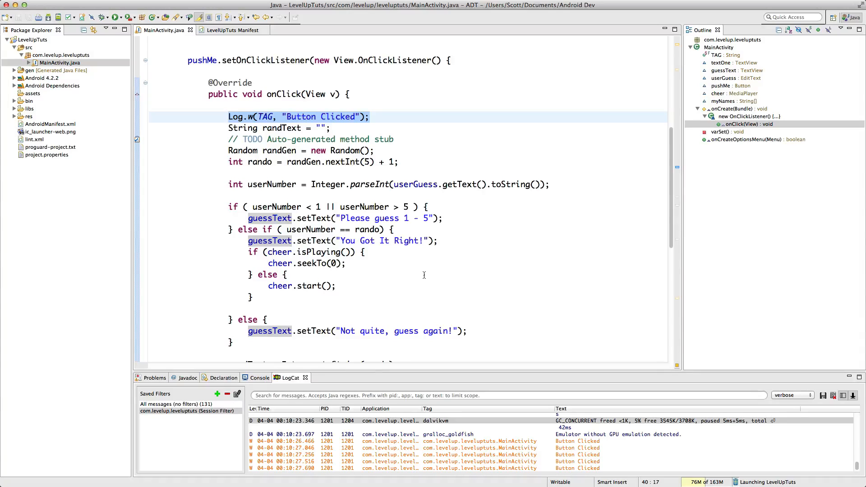
mouse_move(405, 227)
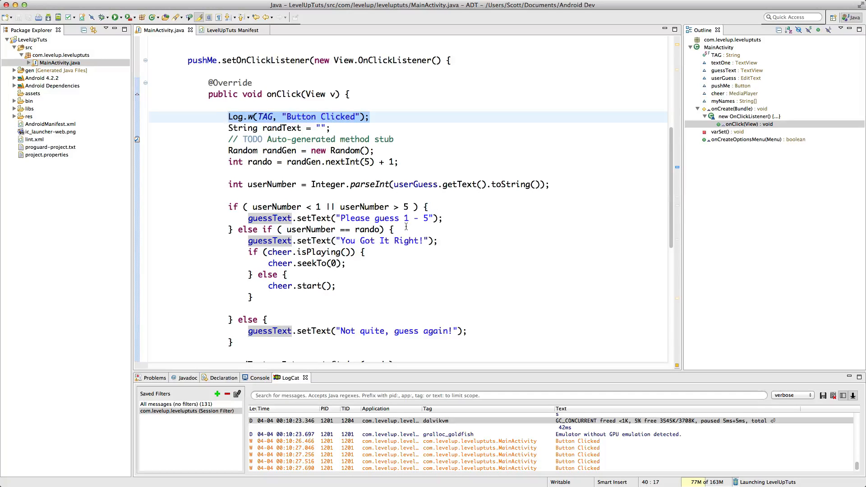
left_click(445, 218)
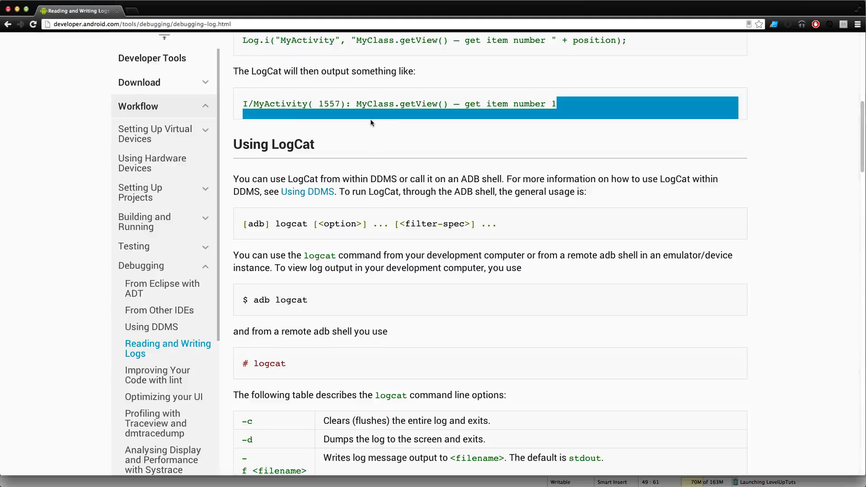
Scroll down the Reading and Writing Logs page and back up to its introduction
scroll("down", 3)
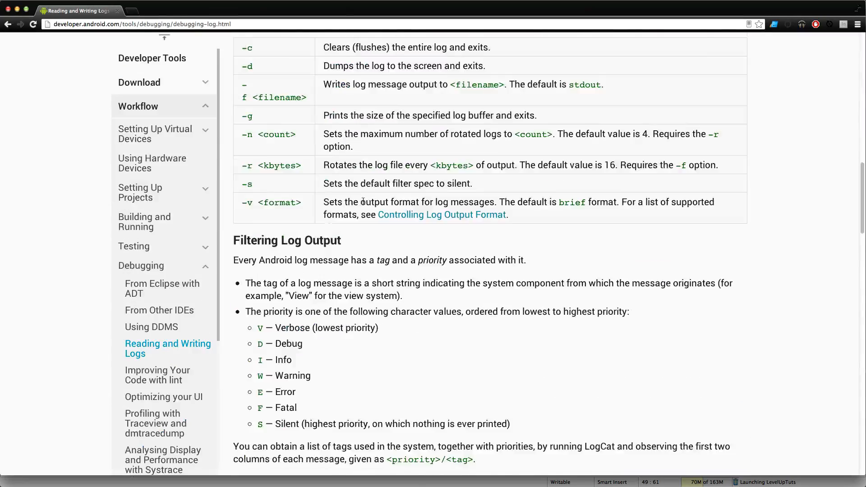
scroll("down", 3)
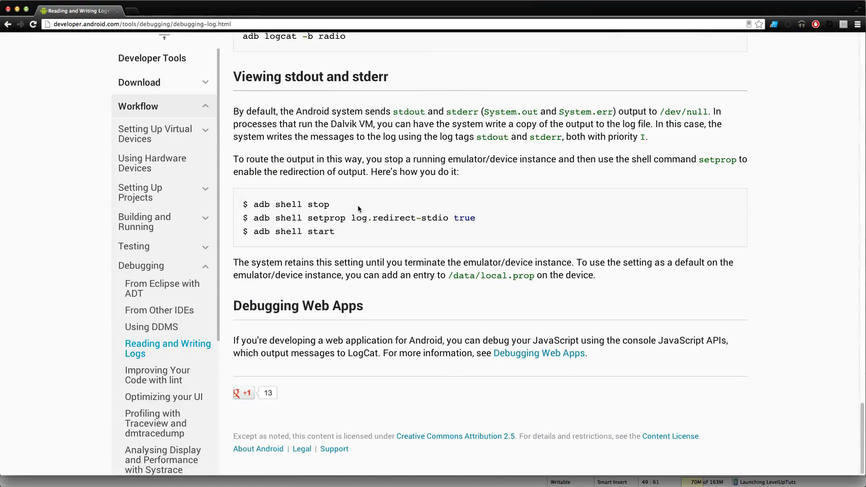
scroll("up", 3)
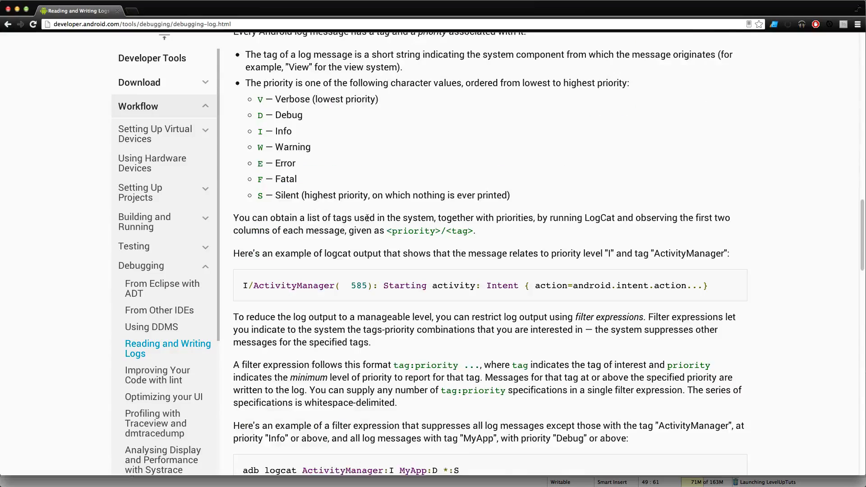
scroll("up", 3)
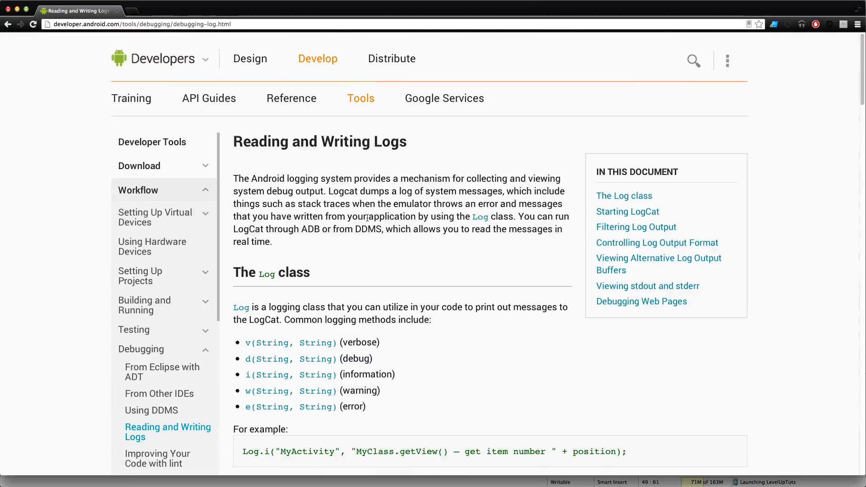
mouse_move(373, 216)
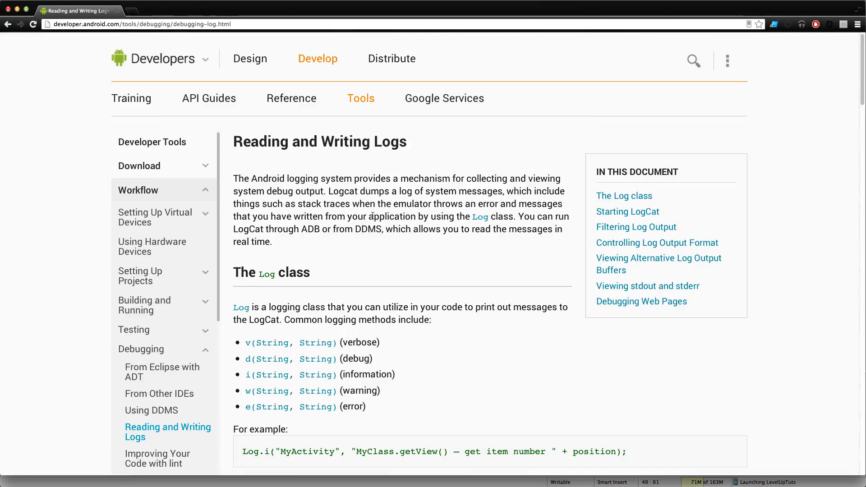